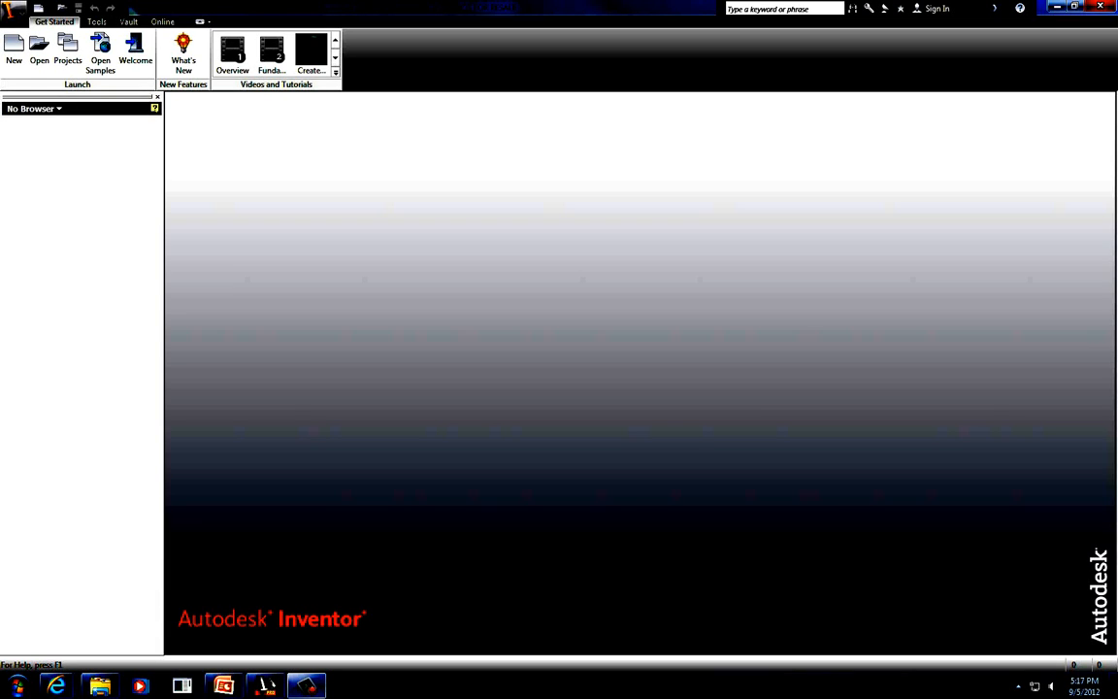
{"action": "mouse_move", "coordinate": [998, 257]}
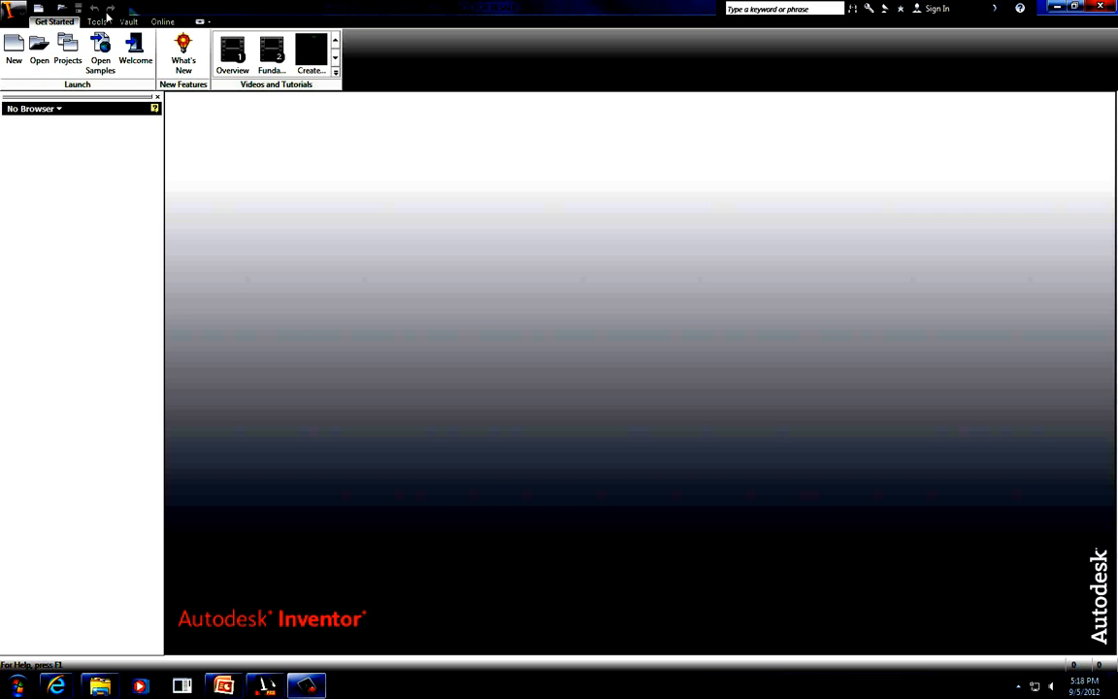
Reach Application Options from the Tools ribbon, landing on the General settings.
{"action": "left_click", "coordinate": [97, 22]}
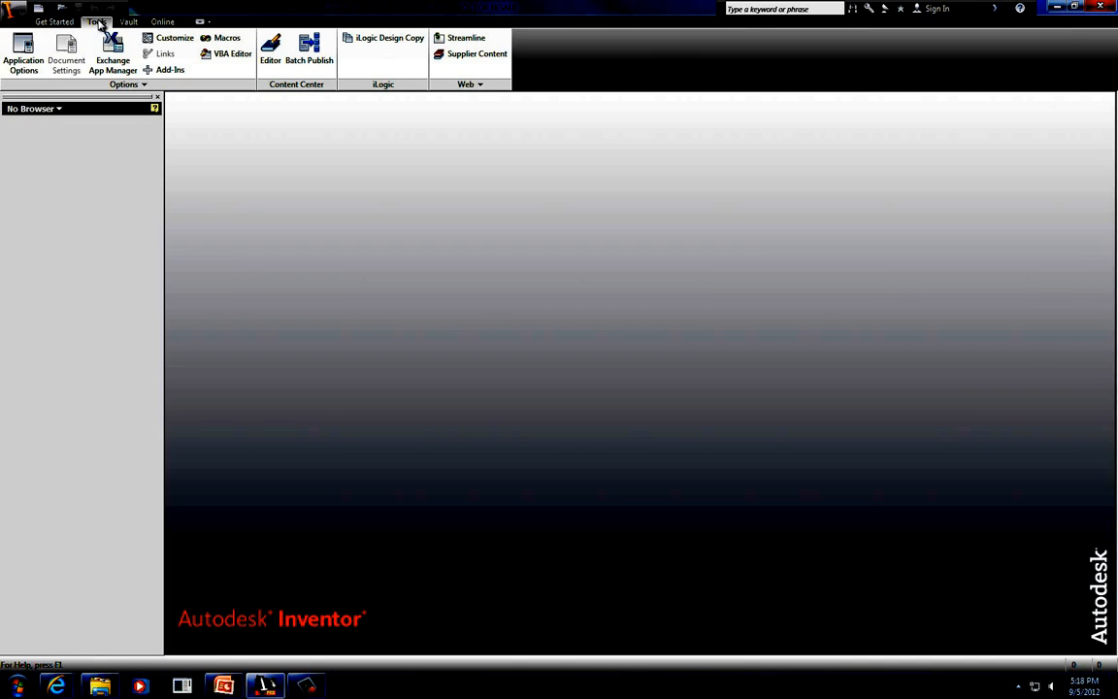
{"action": "mouse_move", "coordinate": [23, 48]}
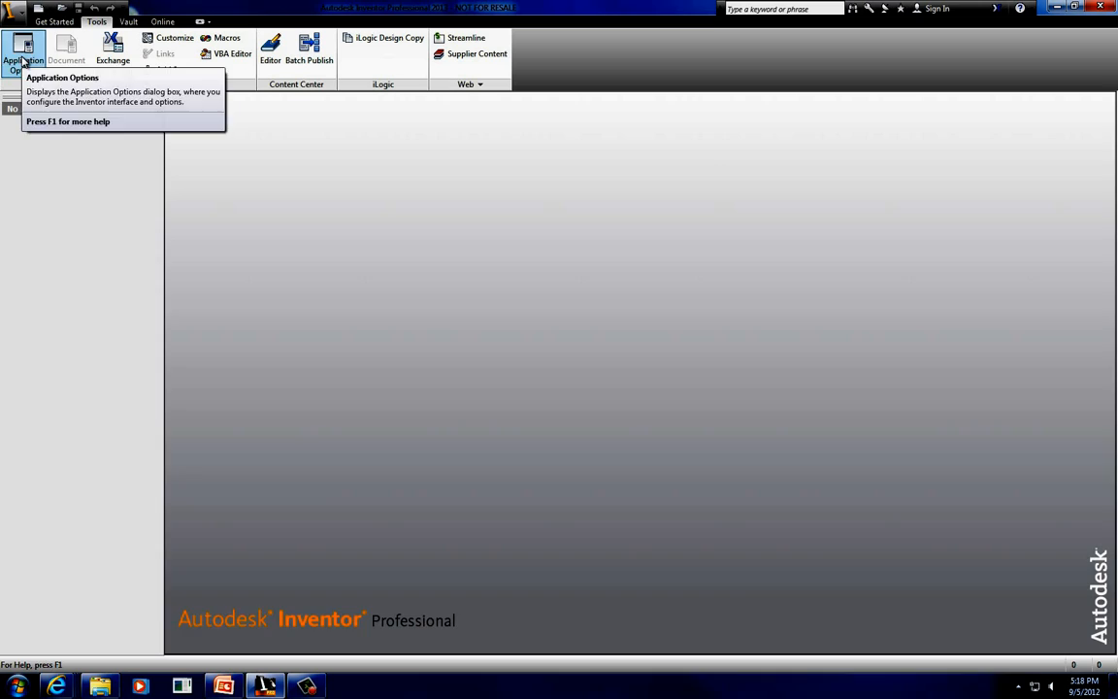
{"action": "left_click", "coordinate": [24, 49]}
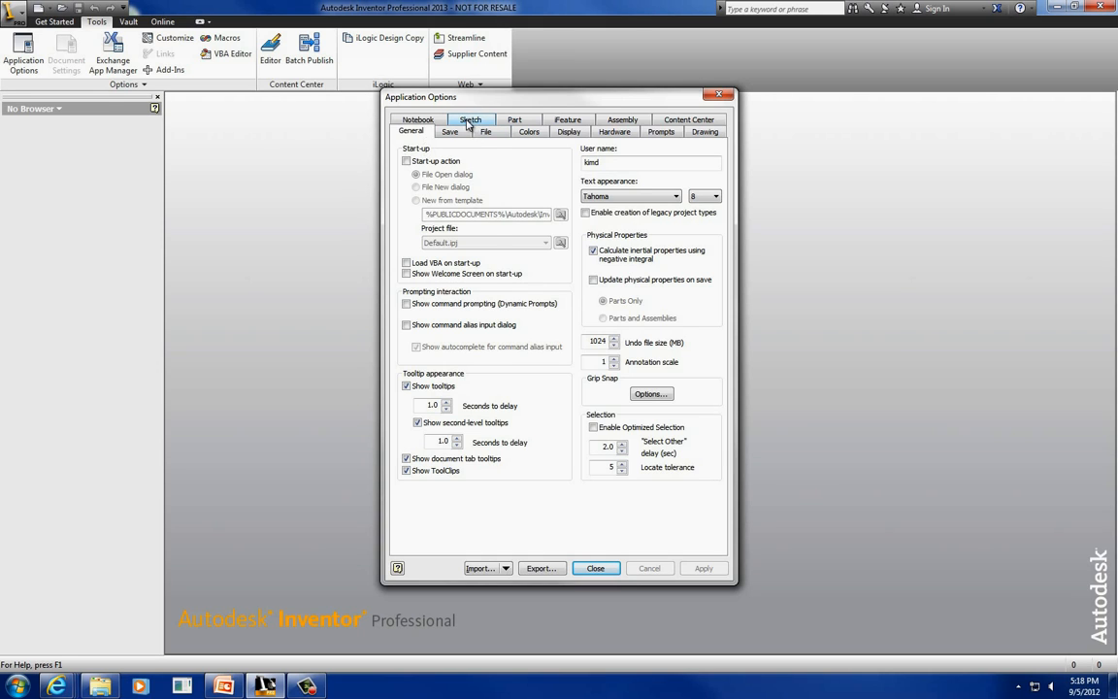
Switch the Application Options dialog to the Sketch settings.
{"action": "left_click", "coordinate": [470, 120]}
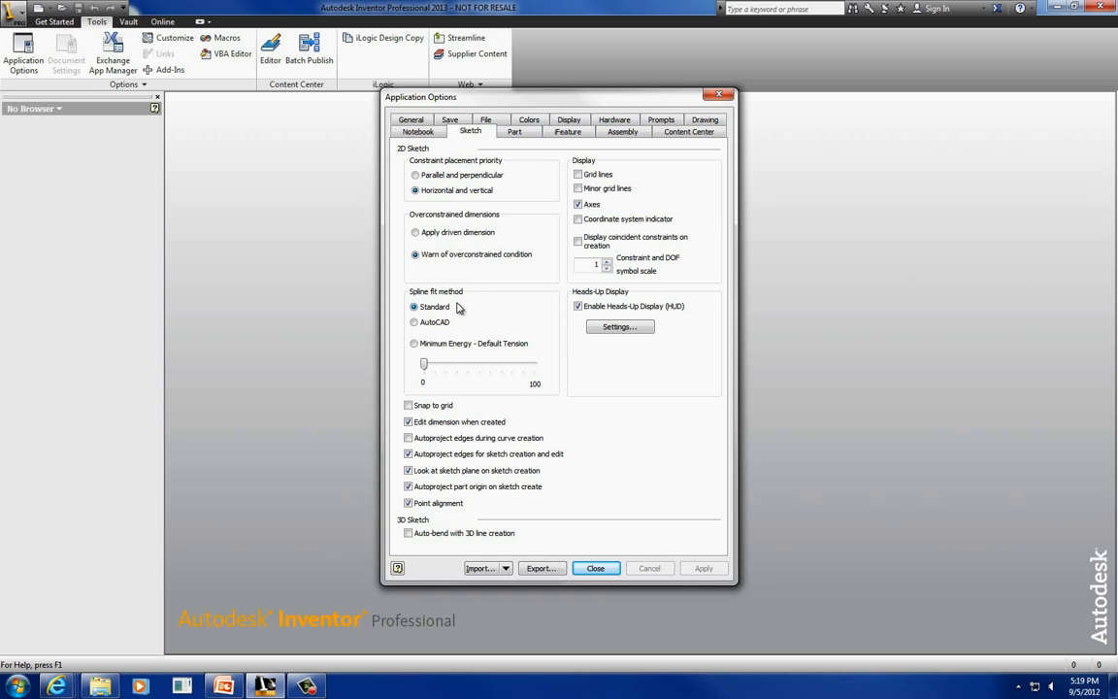
{"action": "mouse_move", "coordinate": [454, 314]}
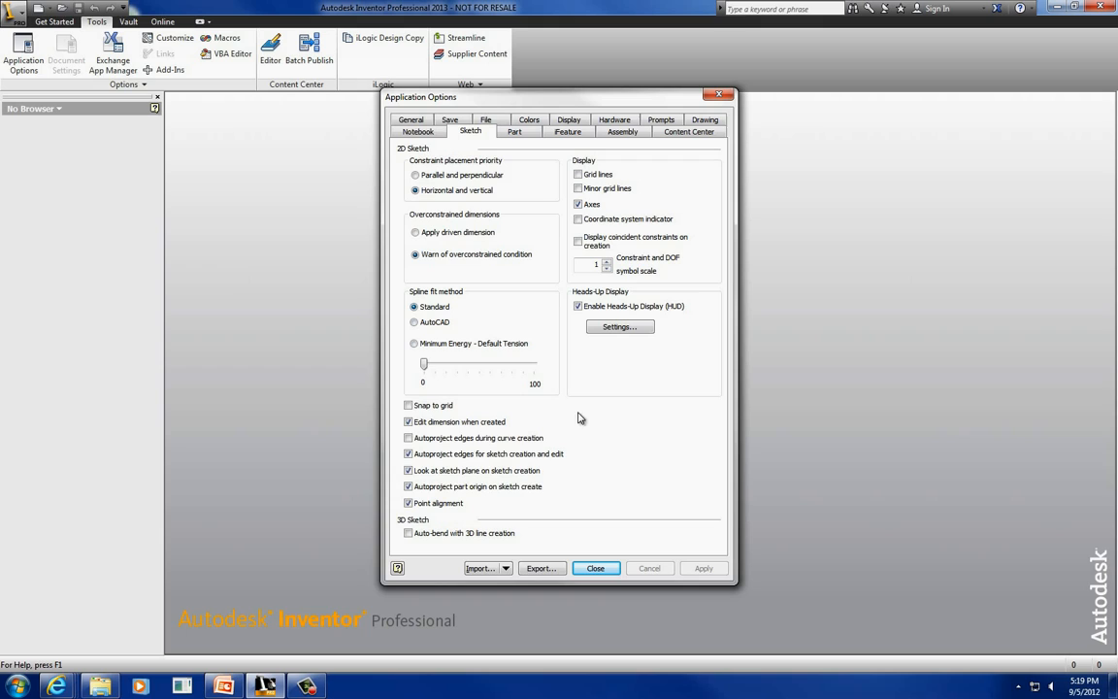
{"action": "mouse_move", "coordinate": [431, 438]}
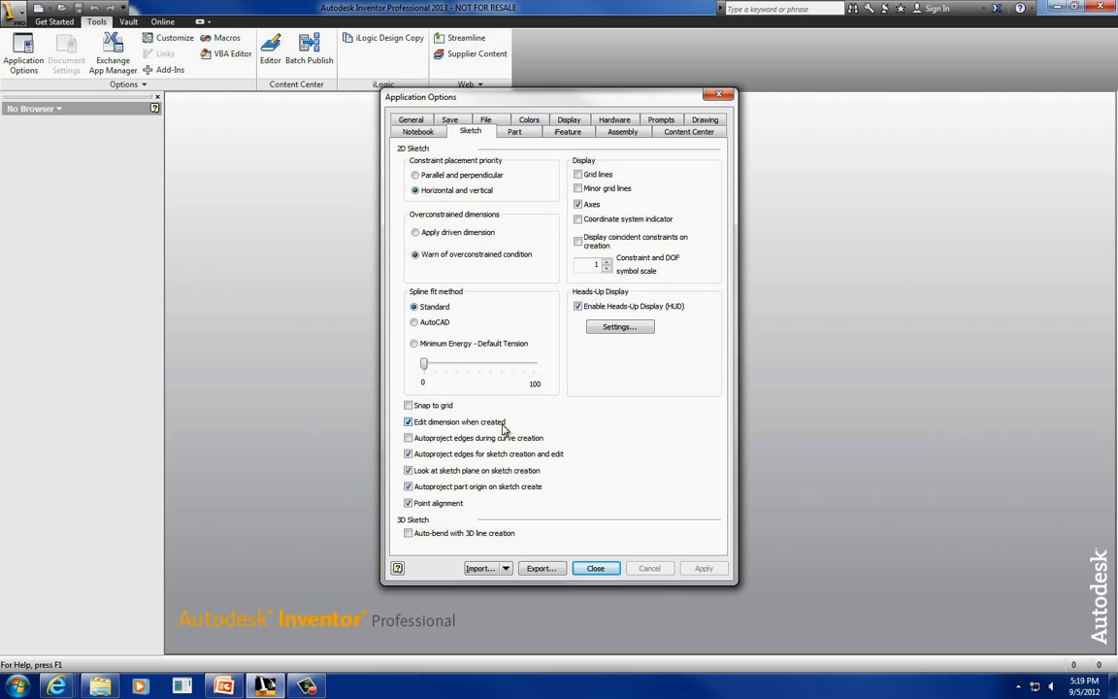
{"action": "mouse_move", "coordinate": [501, 431]}
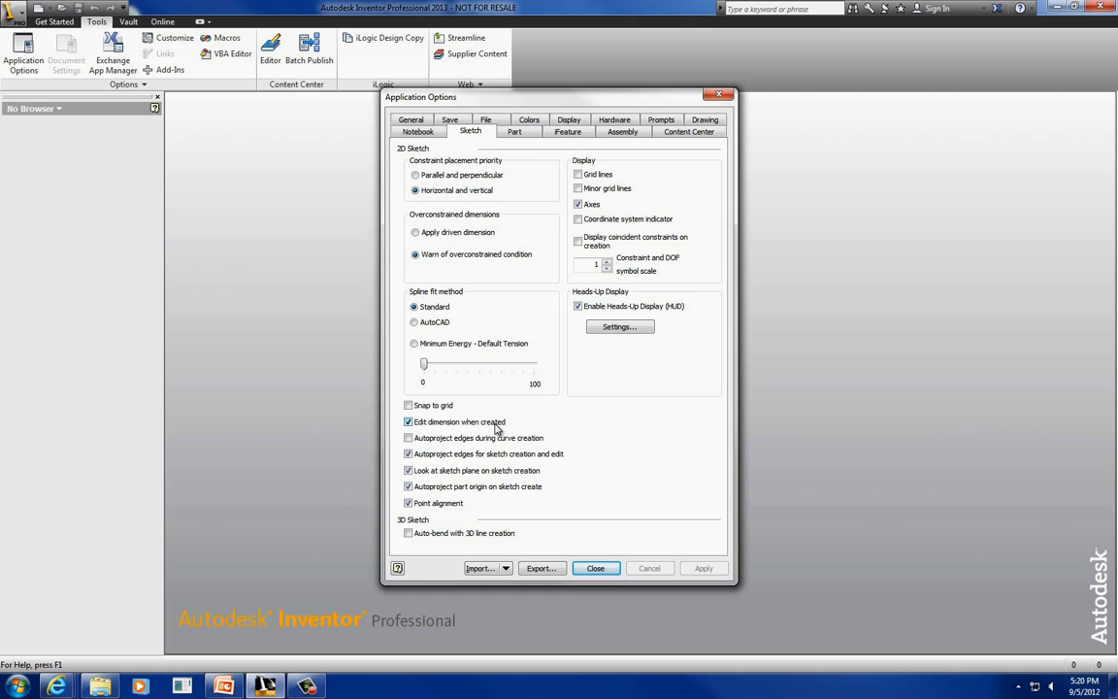
Enable Edit dimension when created and Point alignment; disable Grid lines and Minor grid lines.
{"action": "left_click", "coordinate": [408, 421]}
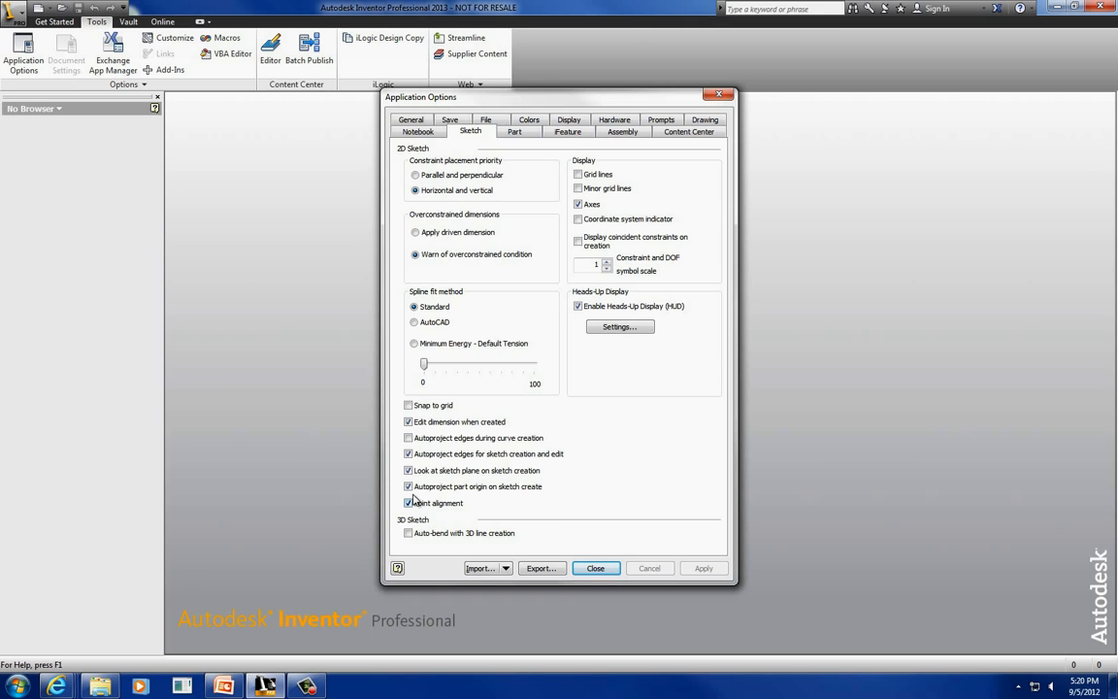
{"action": "left_click", "coordinate": [407, 503]}
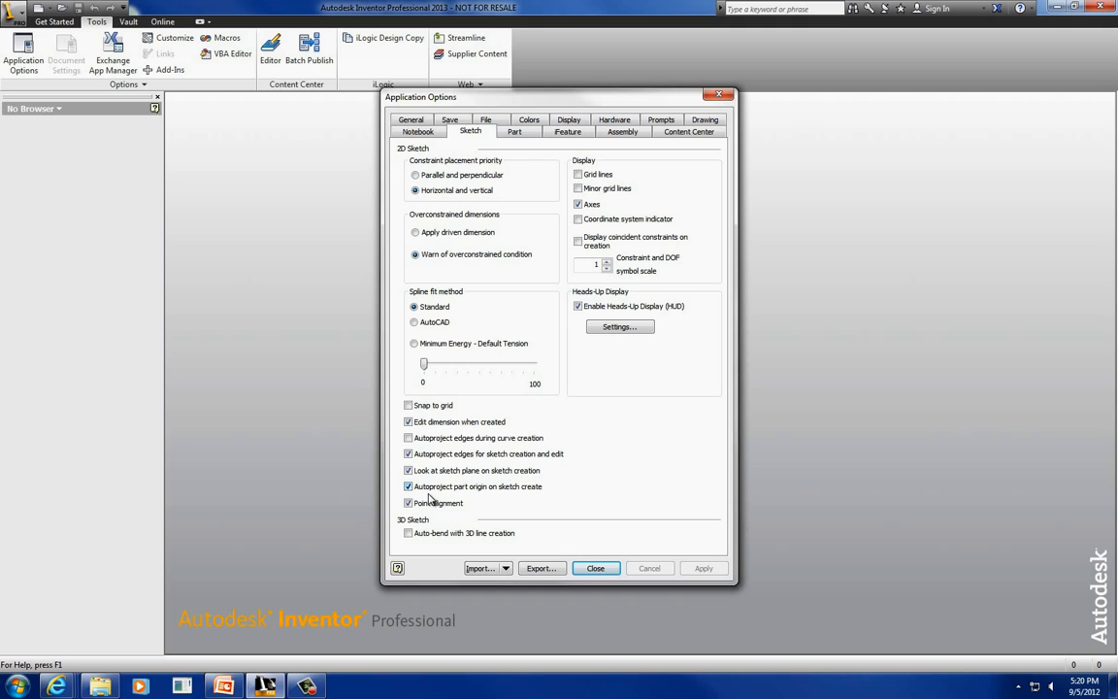
{"action": "left_click", "coordinate": [408, 503]}
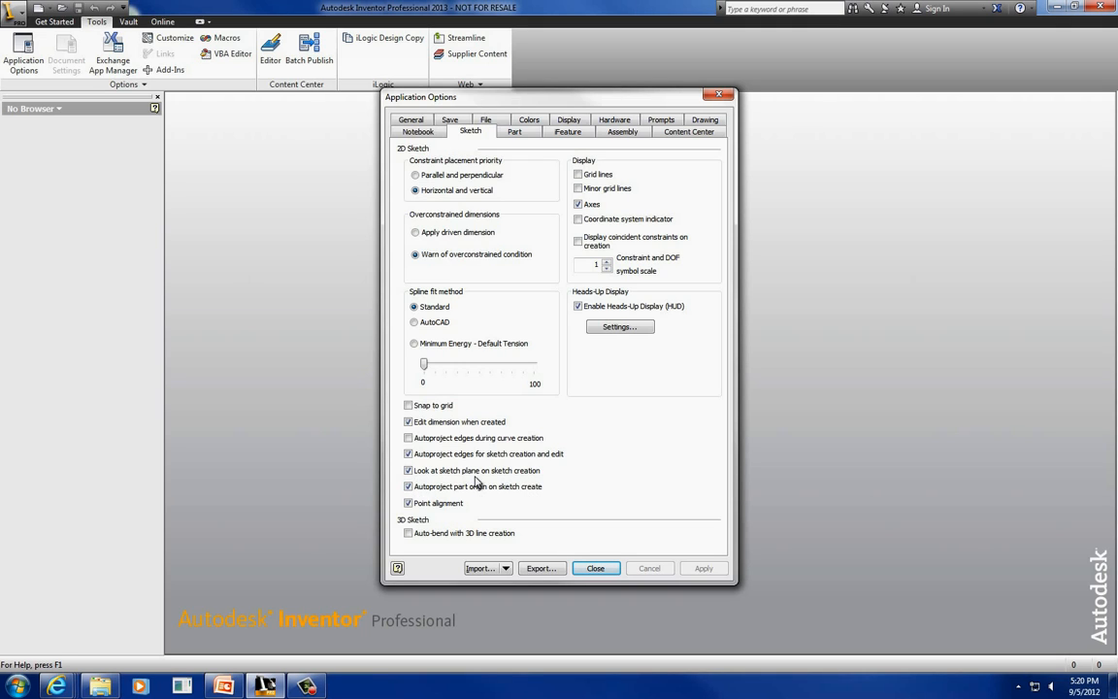
{"action": "mouse_move", "coordinate": [514, 483]}
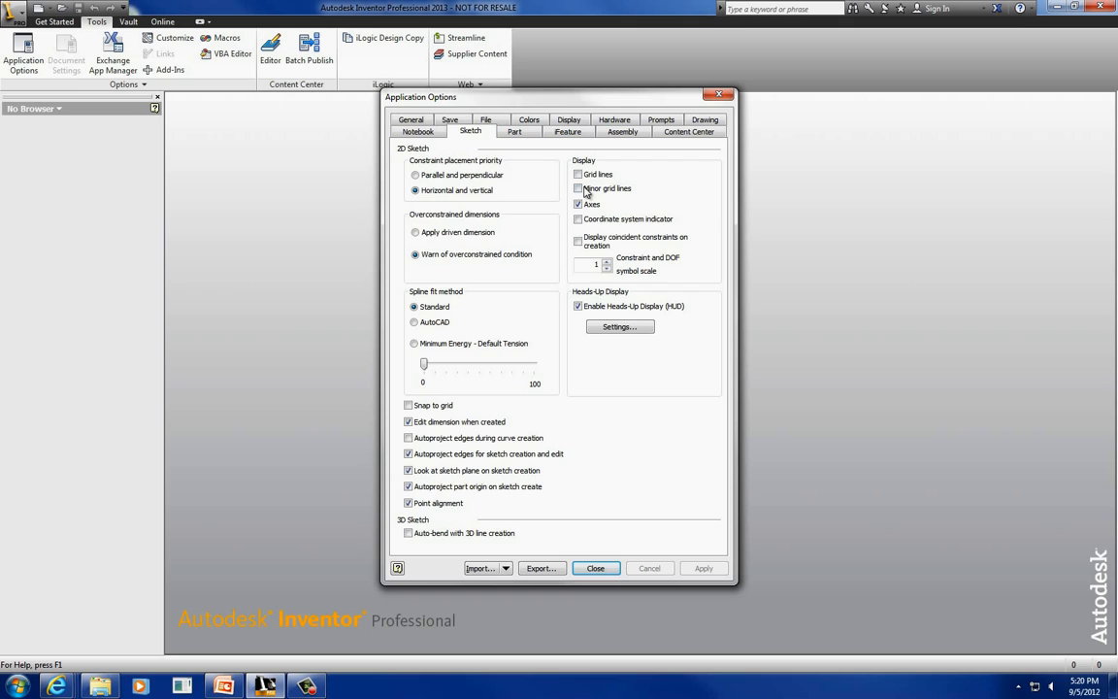
{"action": "left_click", "coordinate": [579, 188]}
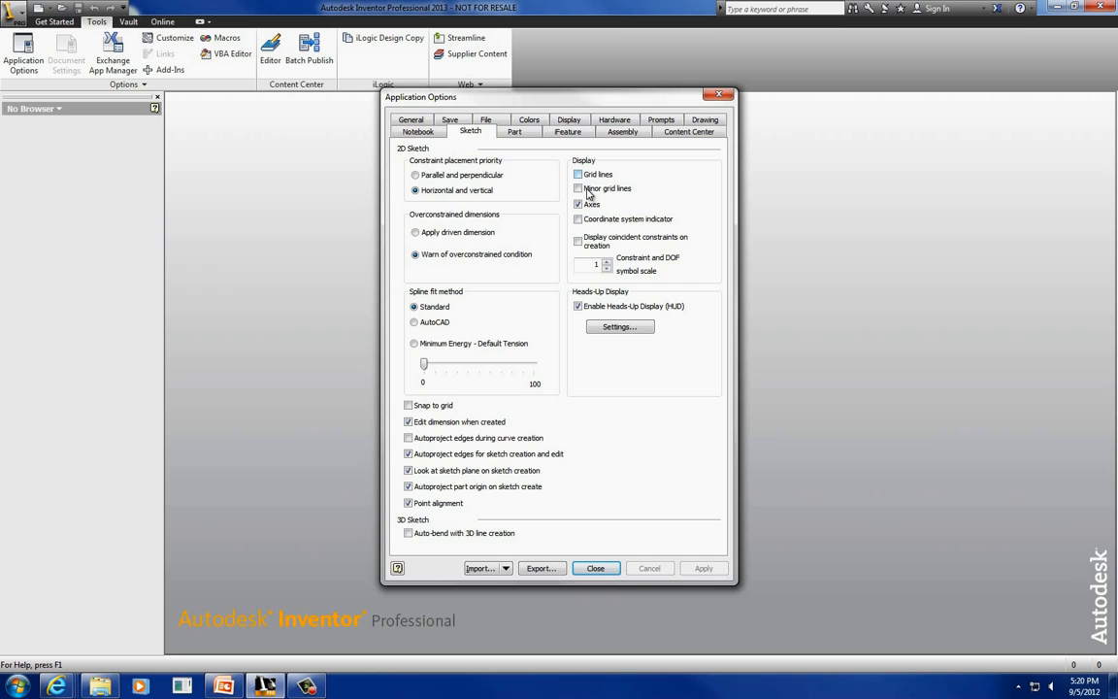
{"action": "left_click", "coordinate": [579, 175]}
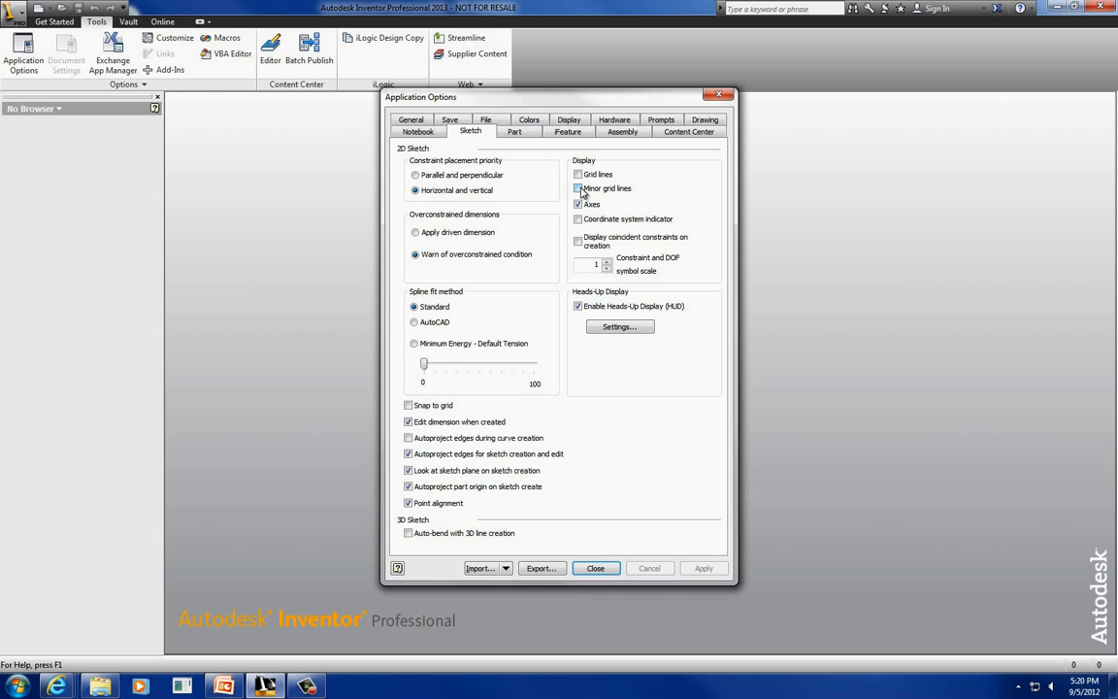
{"action": "left_click", "coordinate": [579, 188]}
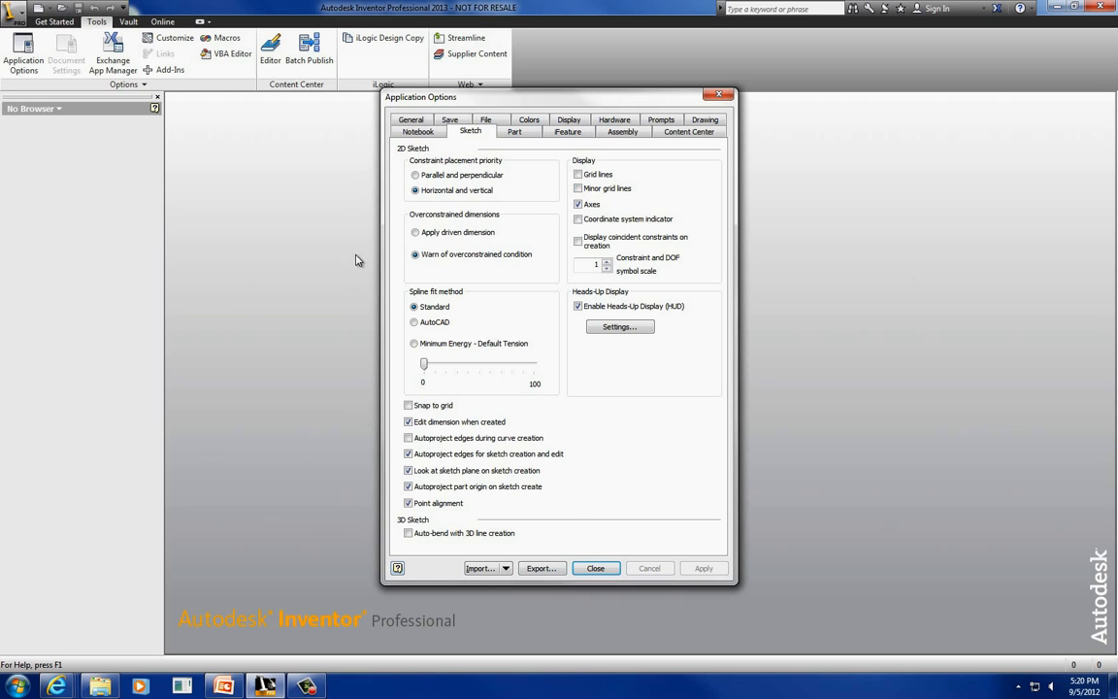
{"action": "mouse_move", "coordinate": [689, 342]}
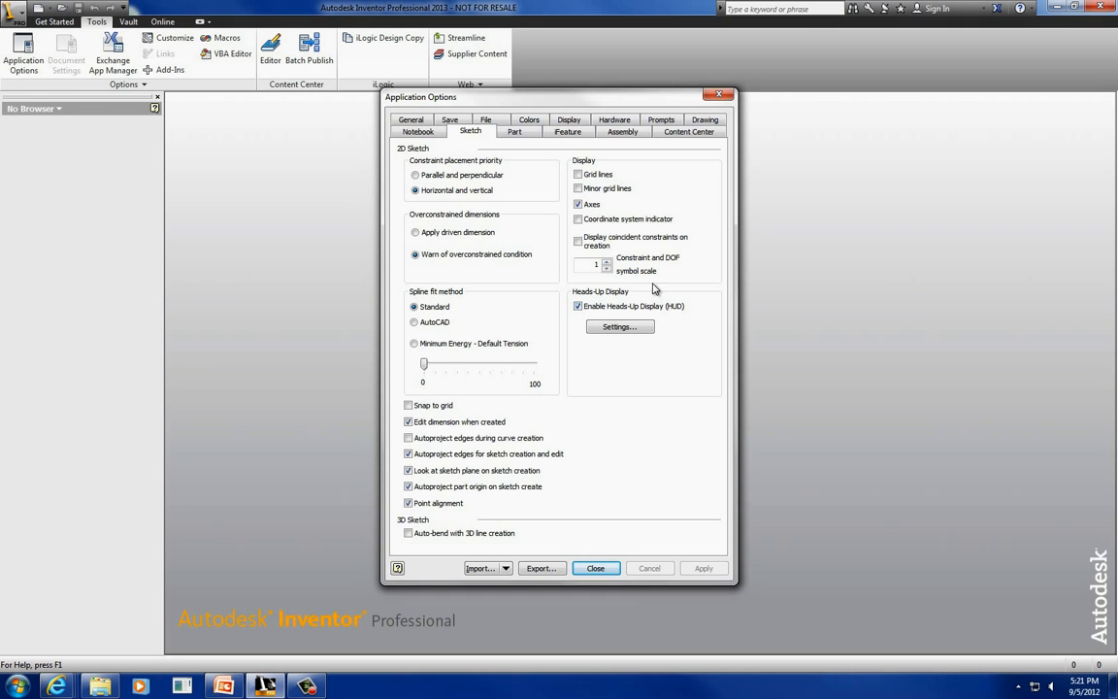
In Part settings keep 3D grips enabled and start new parts sketching on the XY plane, then move to Colors.
{"action": "left_click", "coordinate": [515, 132]}
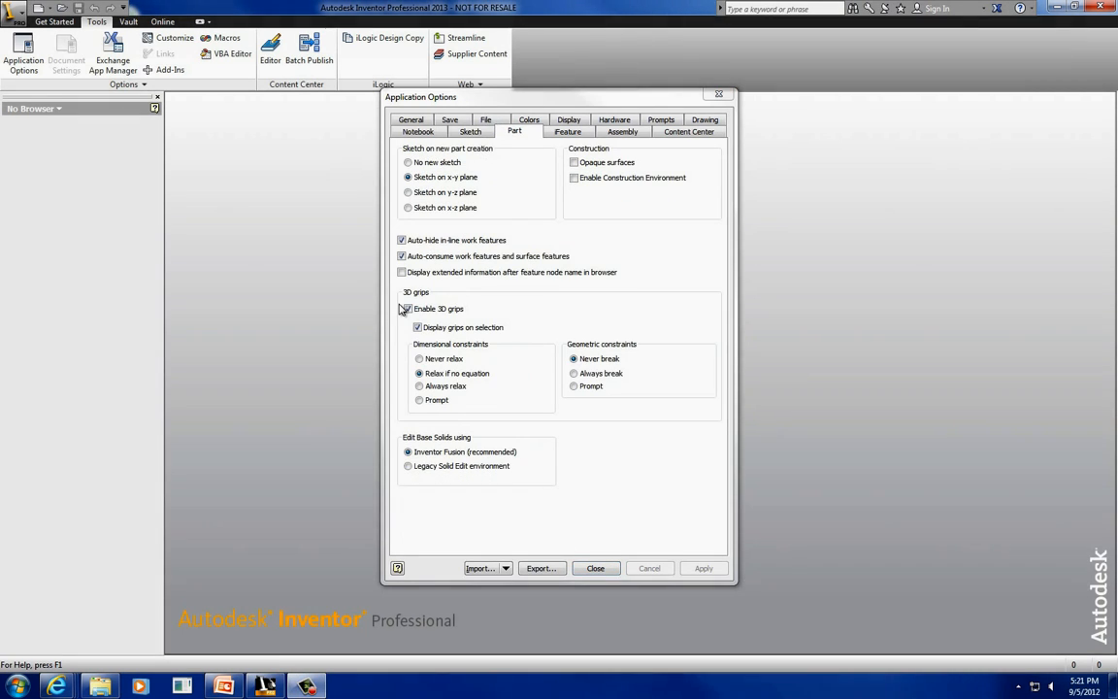
{"action": "left_click", "coordinate": [408, 306]}
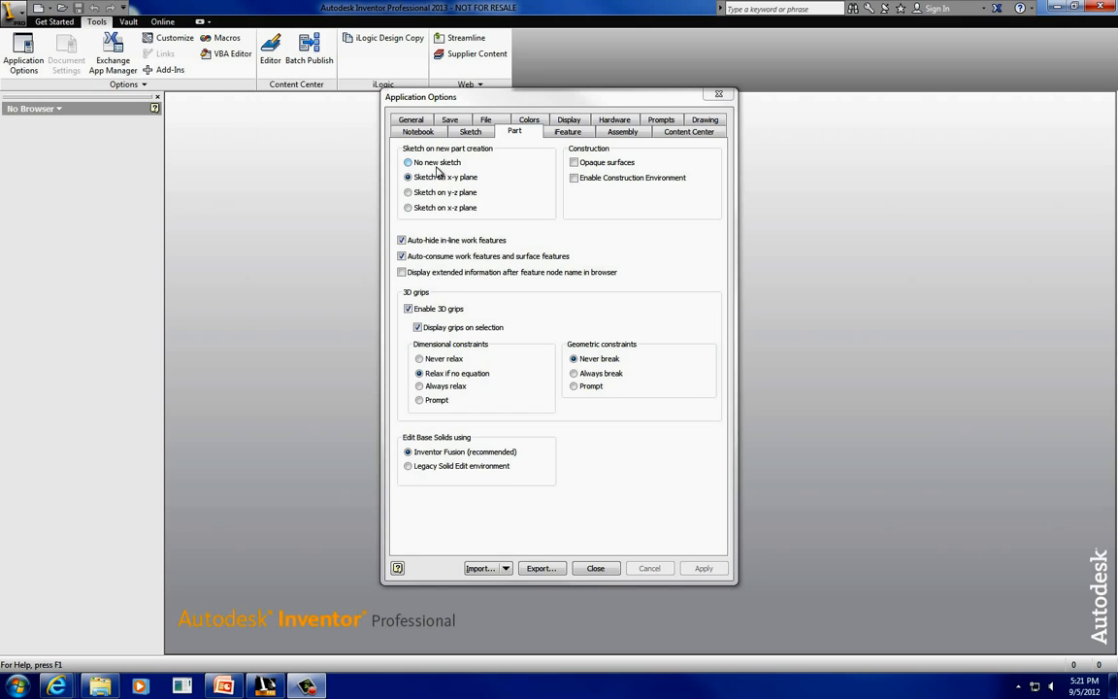
{"action": "left_click", "coordinate": [408, 177]}
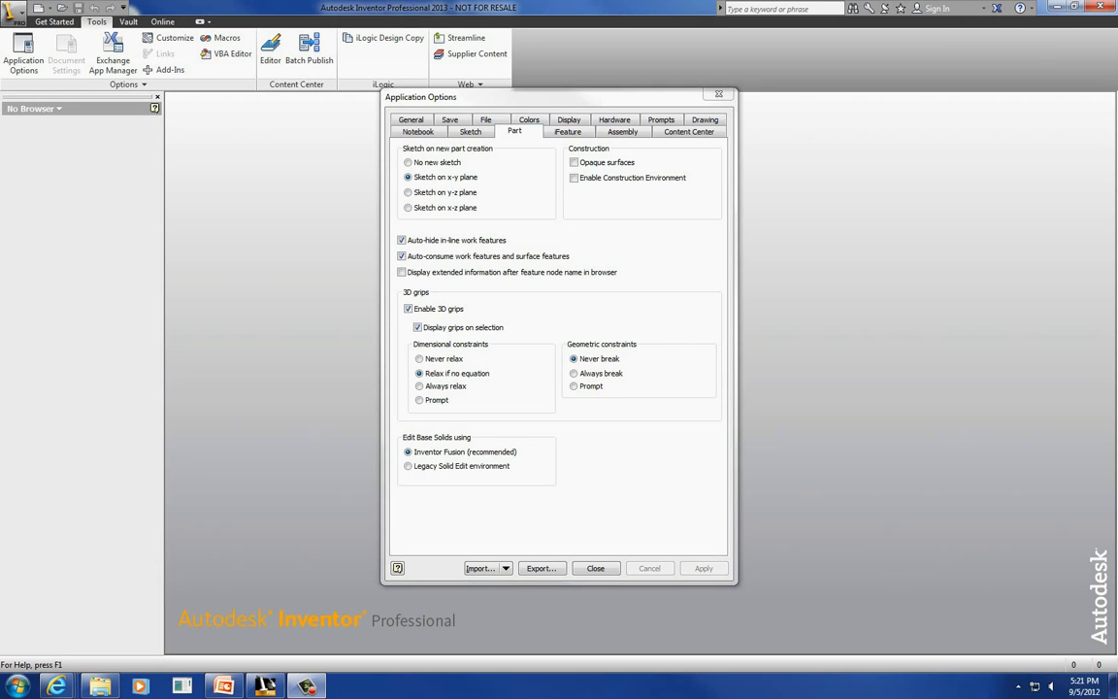
{"action": "left_click", "coordinate": [528, 132]}
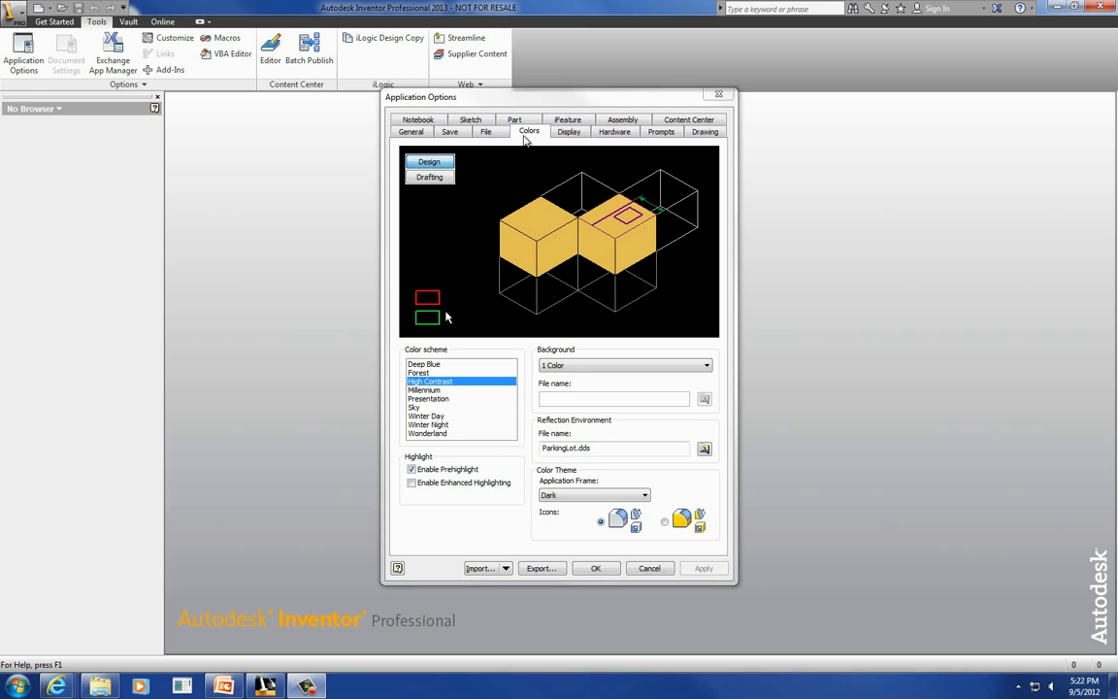
{"action": "mouse_move", "coordinate": [437, 389]}
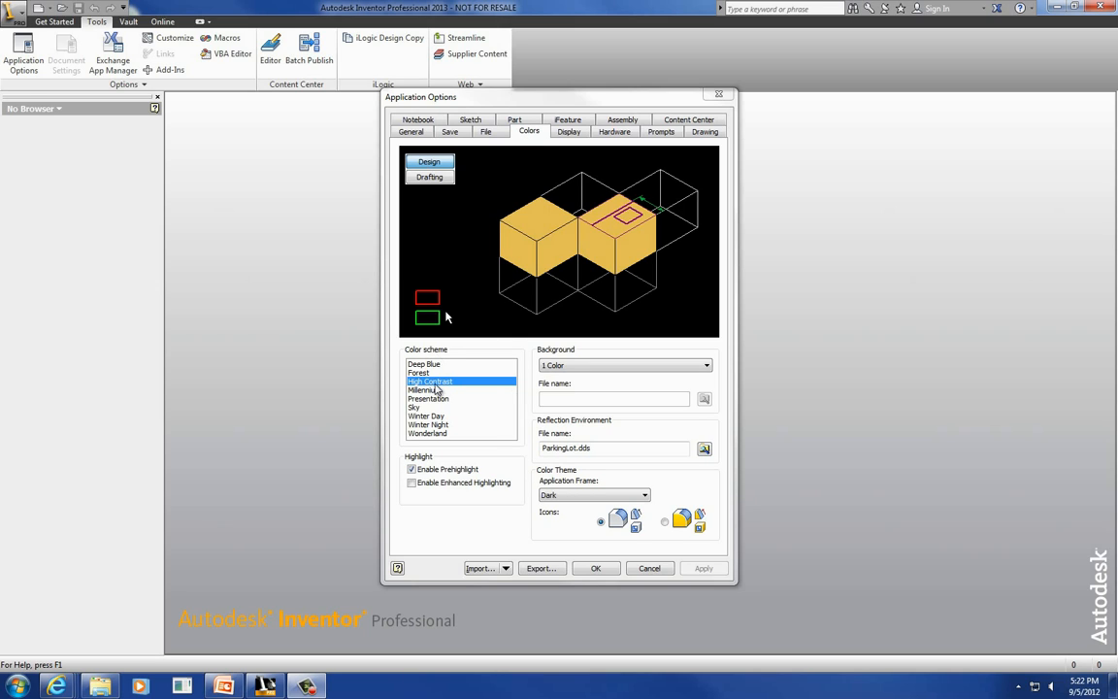
{"action": "mouse_move", "coordinate": [477, 268]}
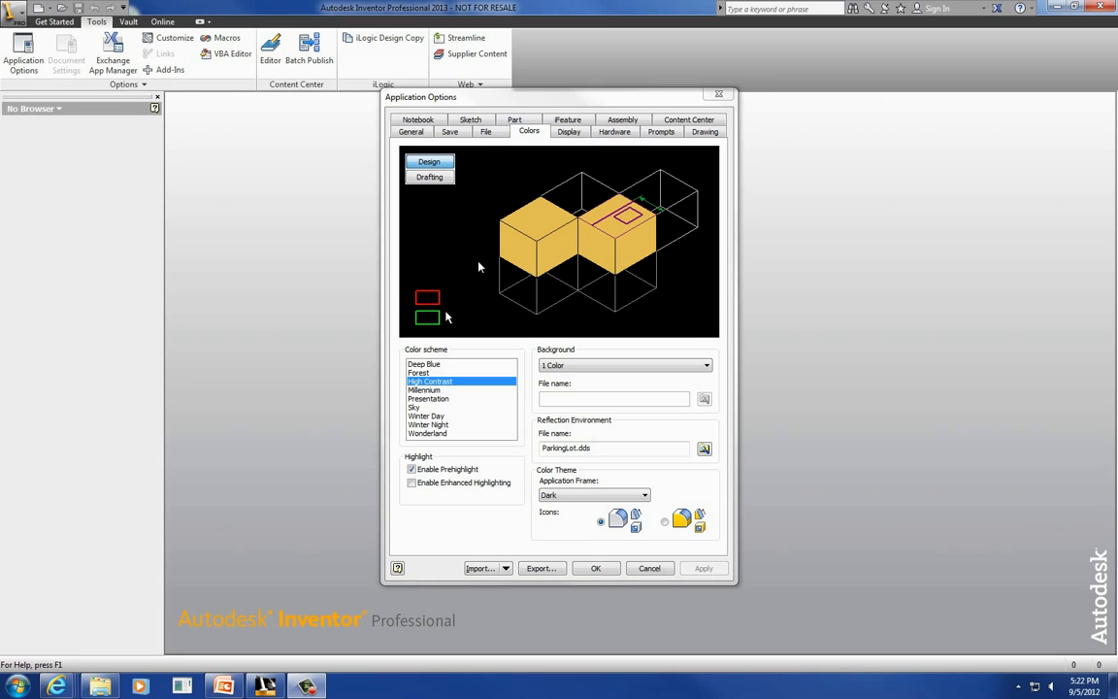
{"action": "mouse_move", "coordinate": [482, 262]}
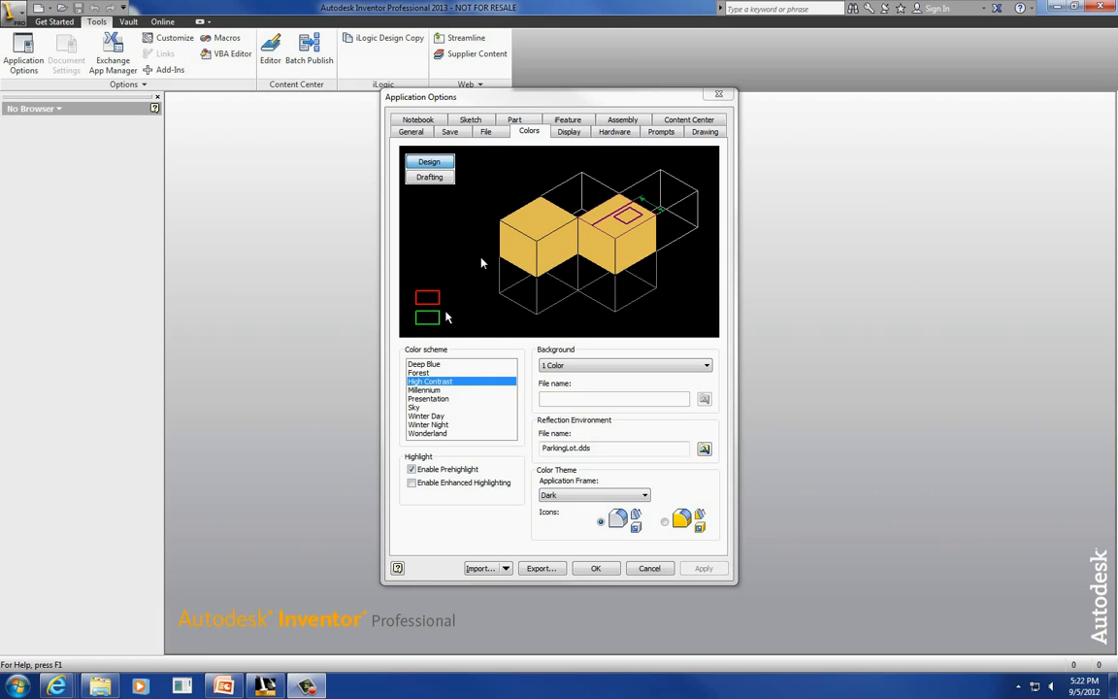
{"action": "left_click", "coordinate": [423, 365]}
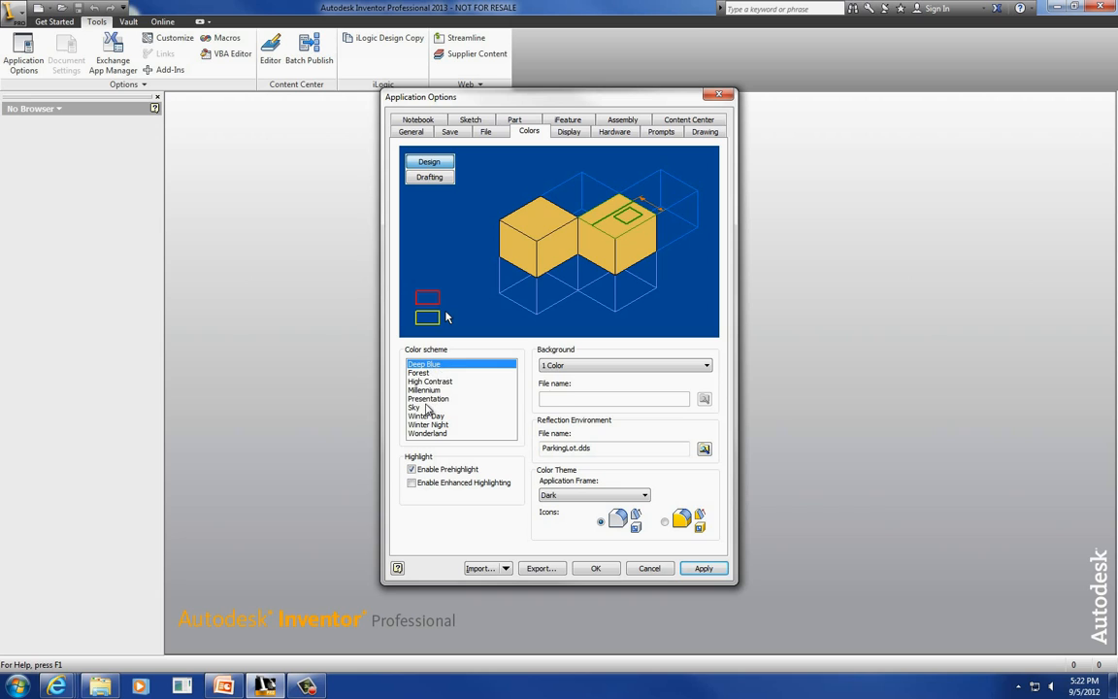
{"action": "left_click", "coordinate": [428, 388]}
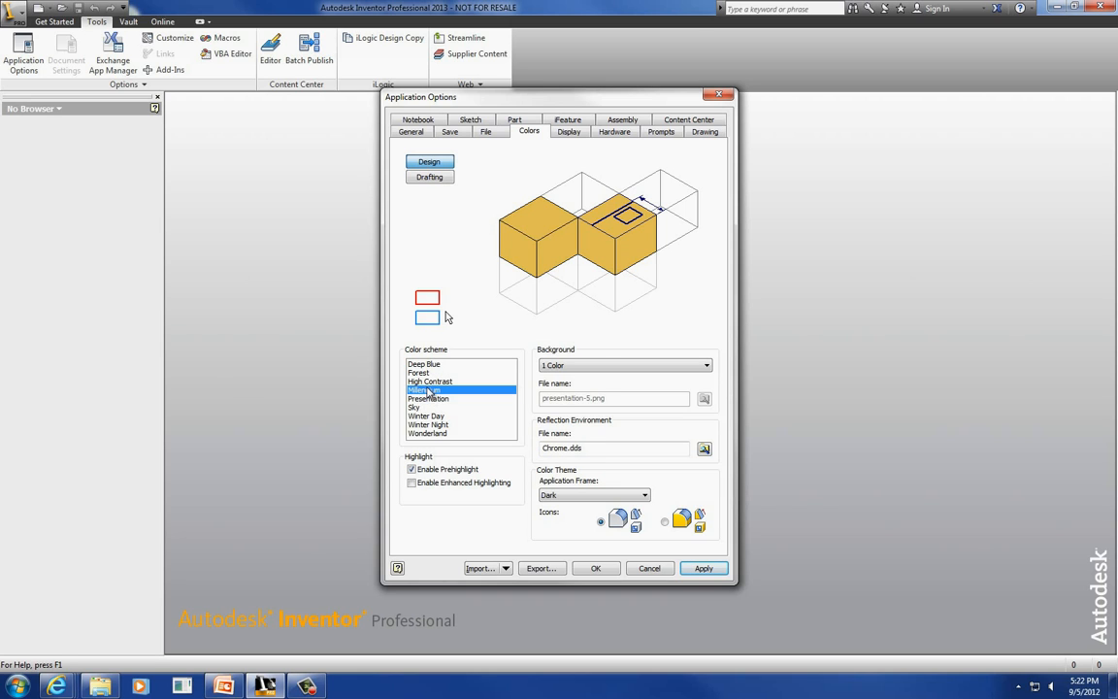
{"action": "left_click", "coordinate": [427, 400]}
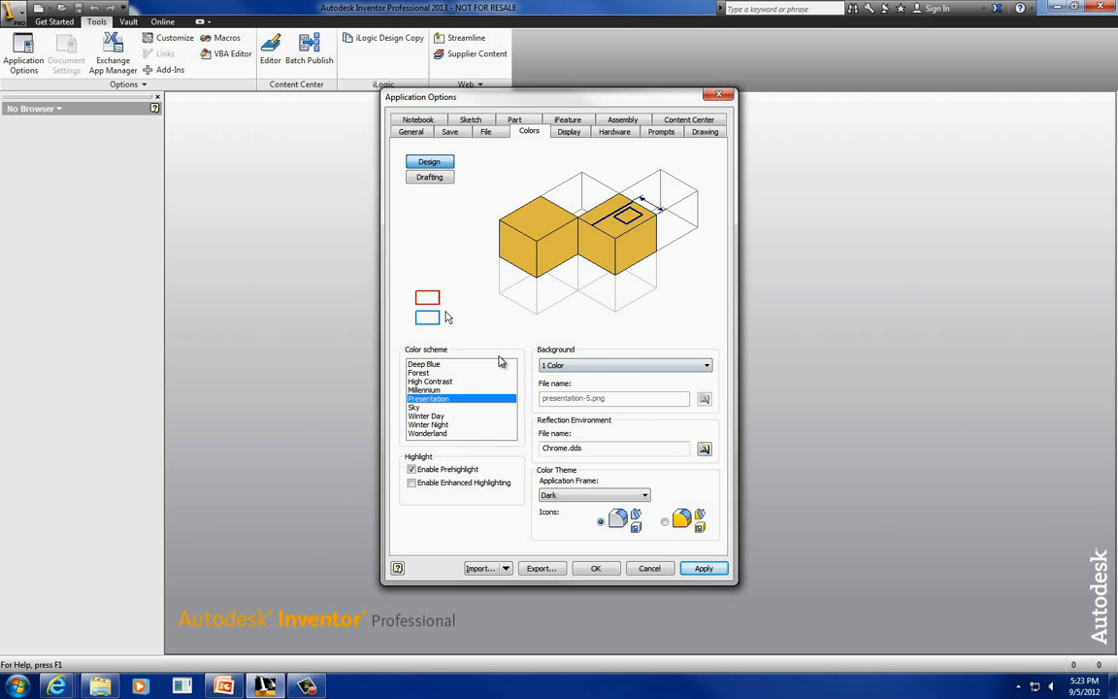
{"action": "mouse_move", "coordinate": [431, 420]}
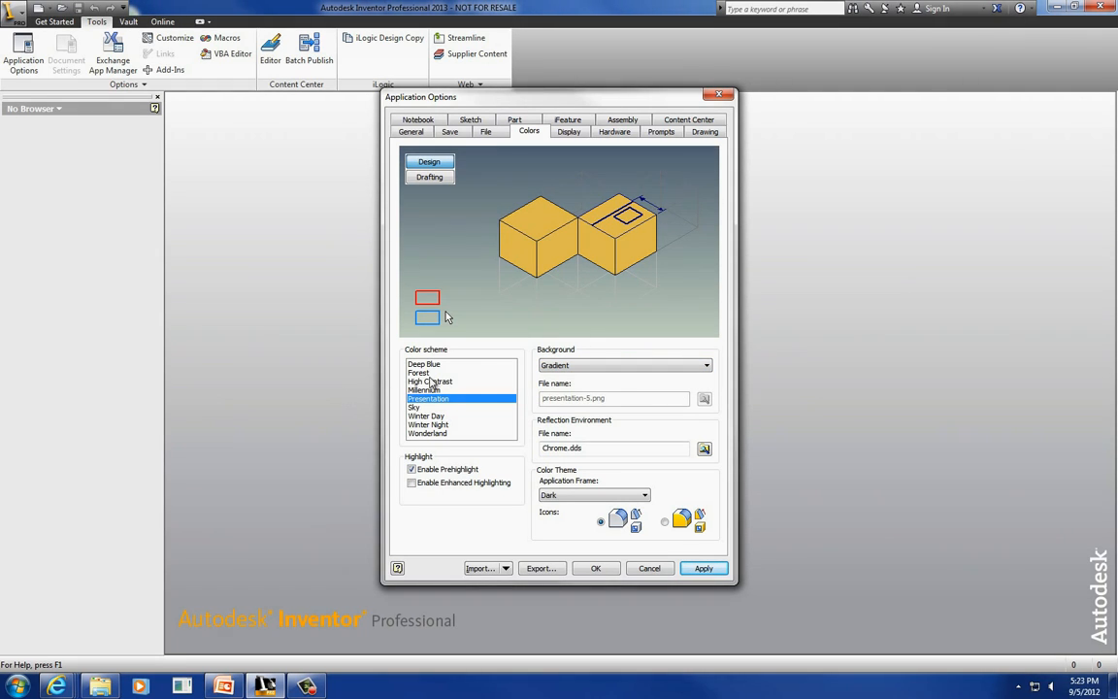
{"action": "left_click", "coordinate": [431, 381]}
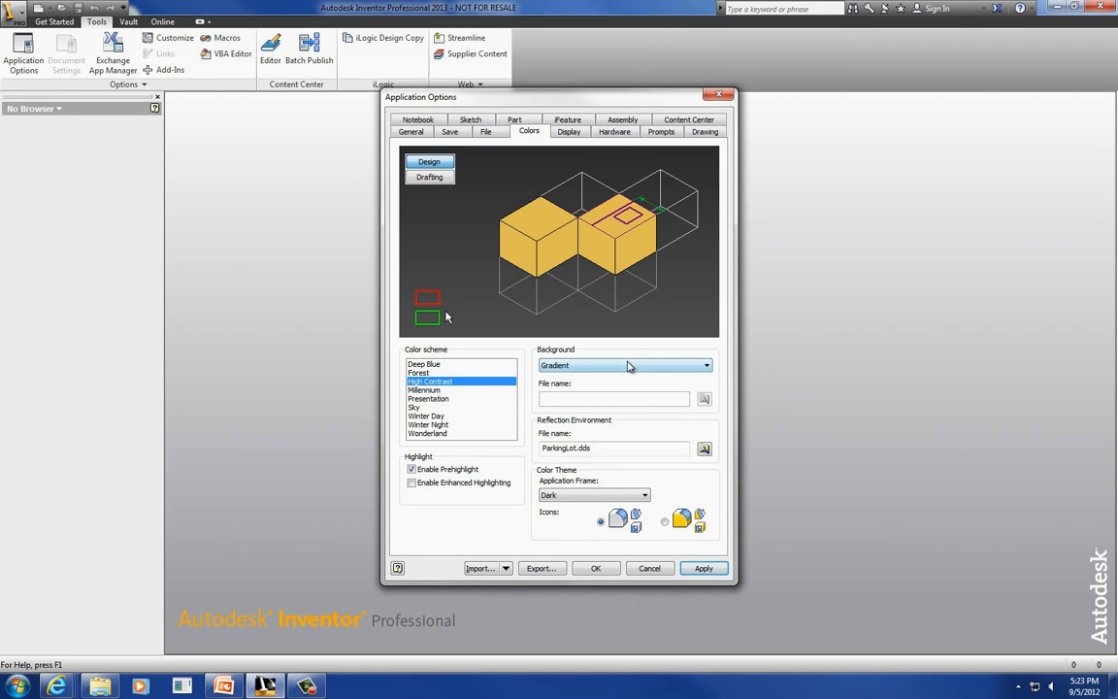
{"action": "left_click", "coordinate": [707, 365]}
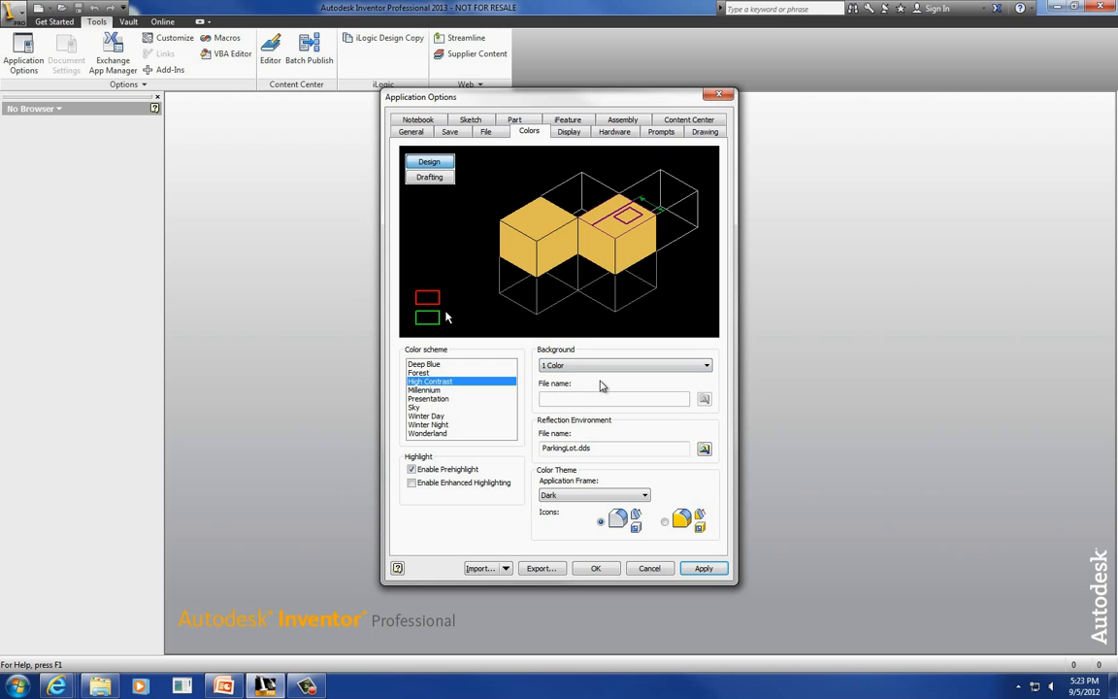